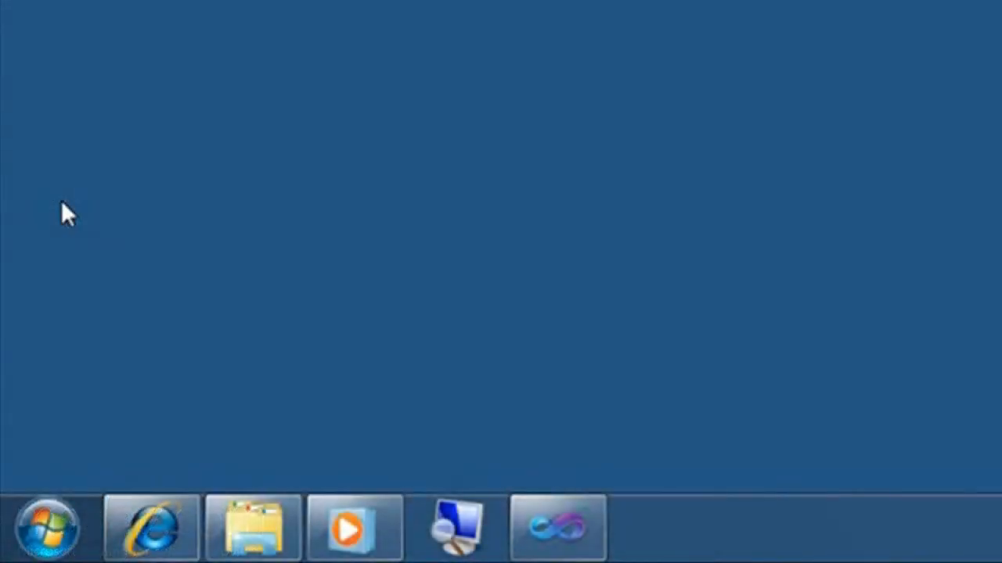
# Show the Internet Explorer and Media Player jump lists, then bring Visual Studio forward
pyautogui.rightClick(150, 527)
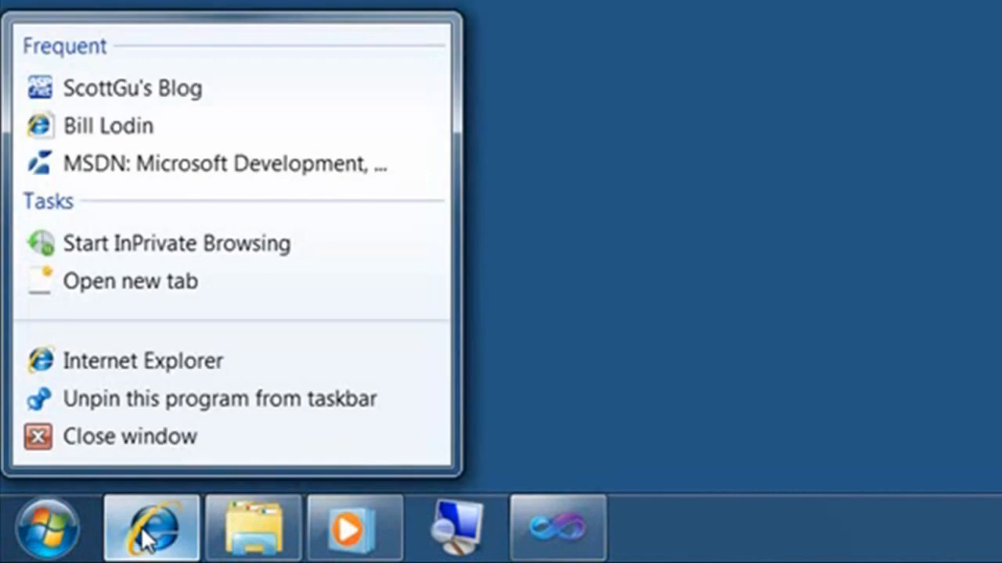
pyautogui.moveTo(266, 491)
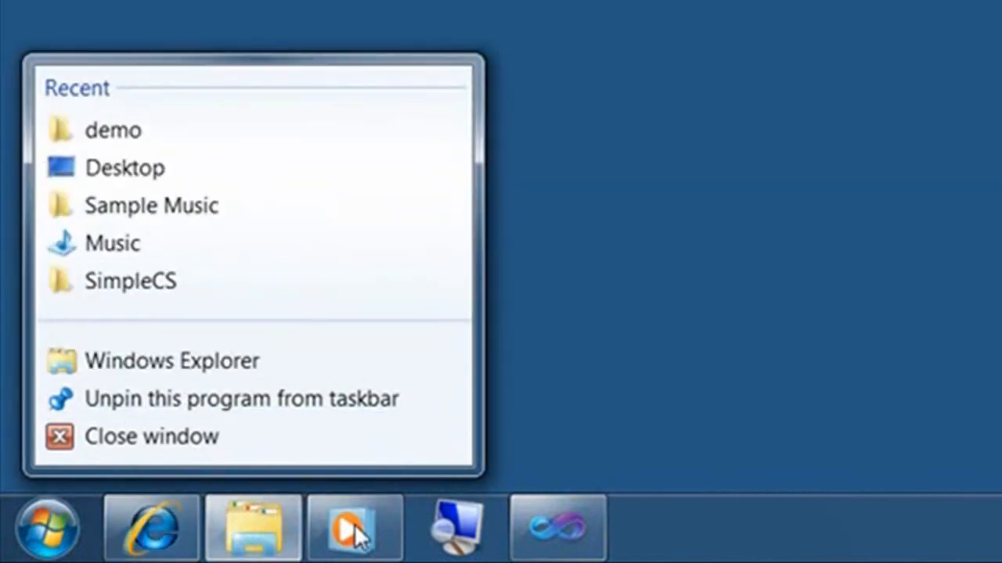
pyautogui.click(354, 526)
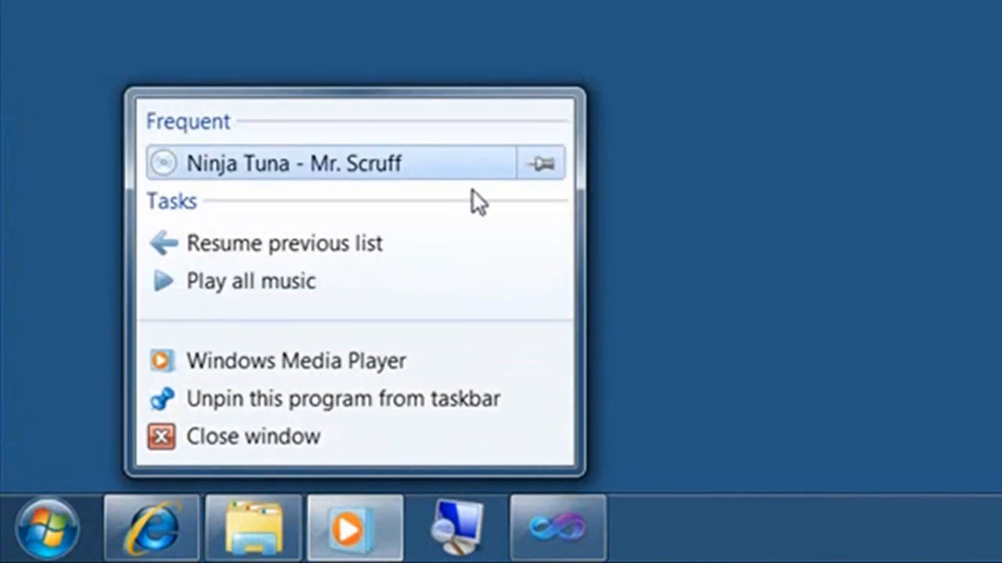
pyautogui.click(557, 526)
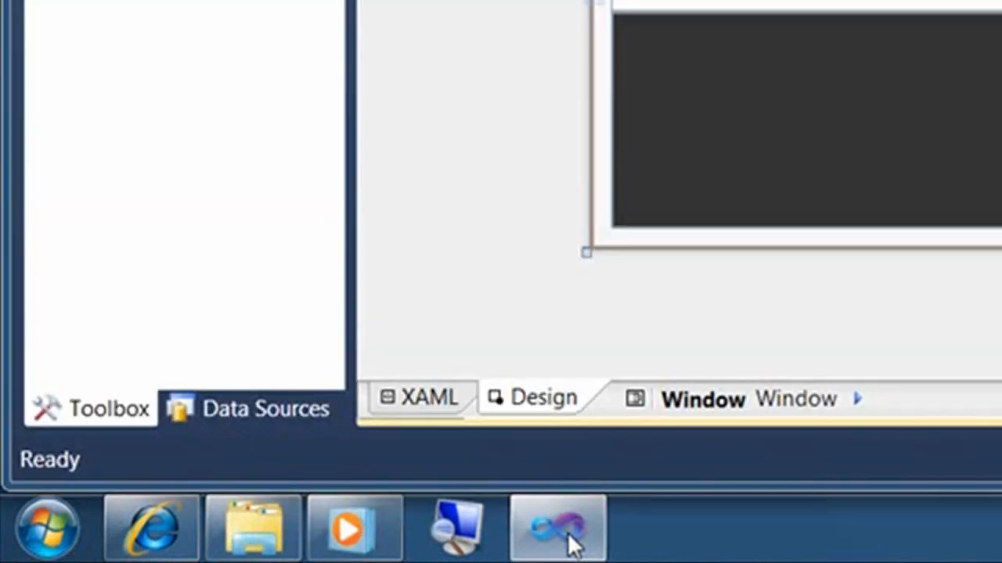
# Run SimpleCS and check its taskbar jump list, which shows only basic entries
pyautogui.click(557, 526)
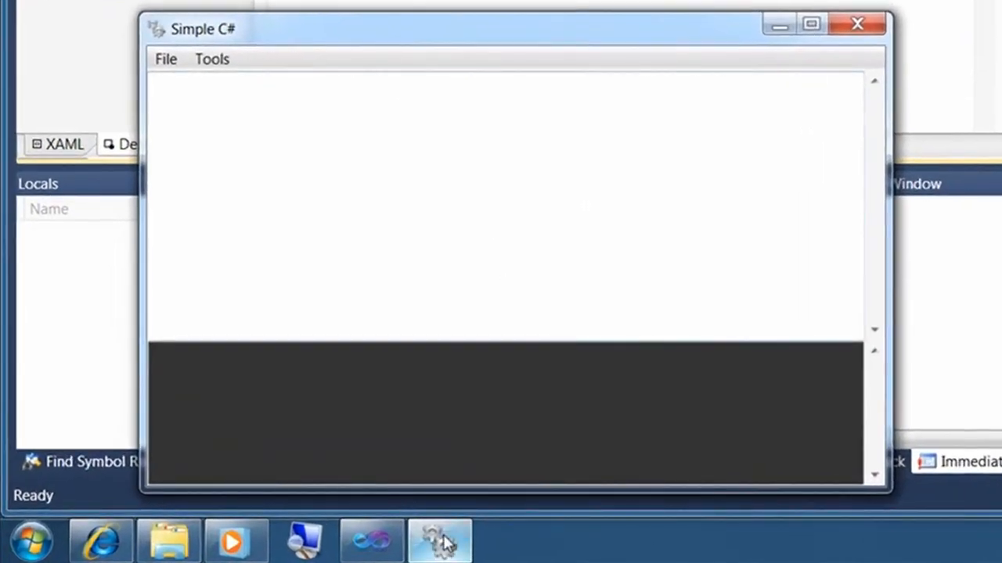
pyautogui.rightClick(439, 540)
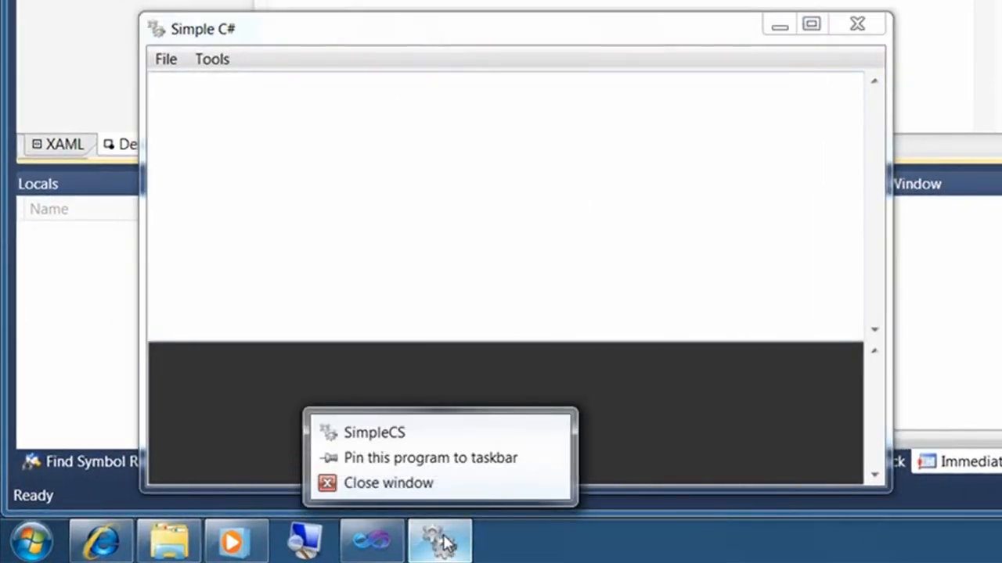
pyautogui.moveTo(496, 470)
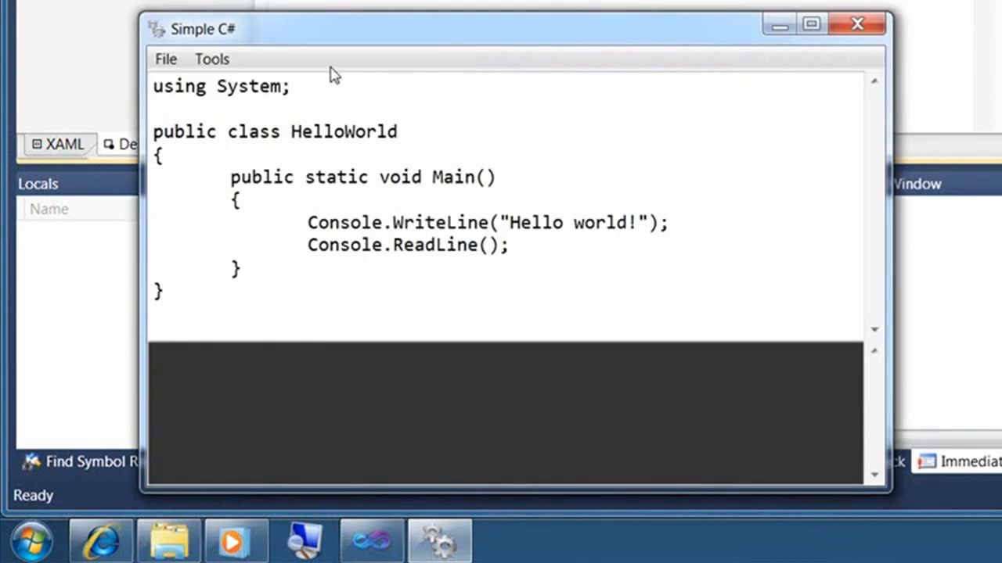
# Confirm HelloWorld.cs appears under Recent in SimpleCS's jump list, then close the app
pyautogui.rightClick(439, 539)
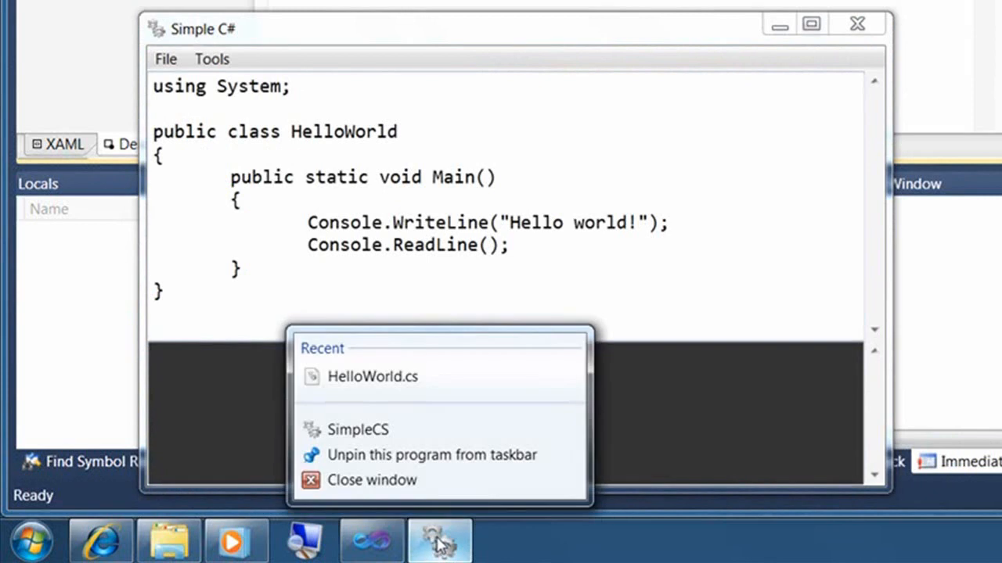
pyautogui.moveTo(373, 376)
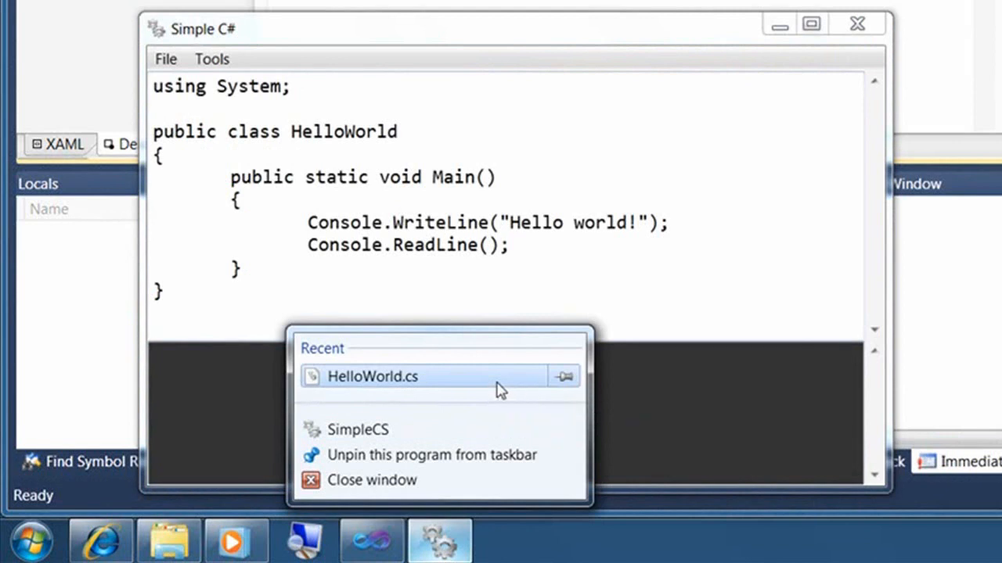
pyautogui.moveTo(410, 454)
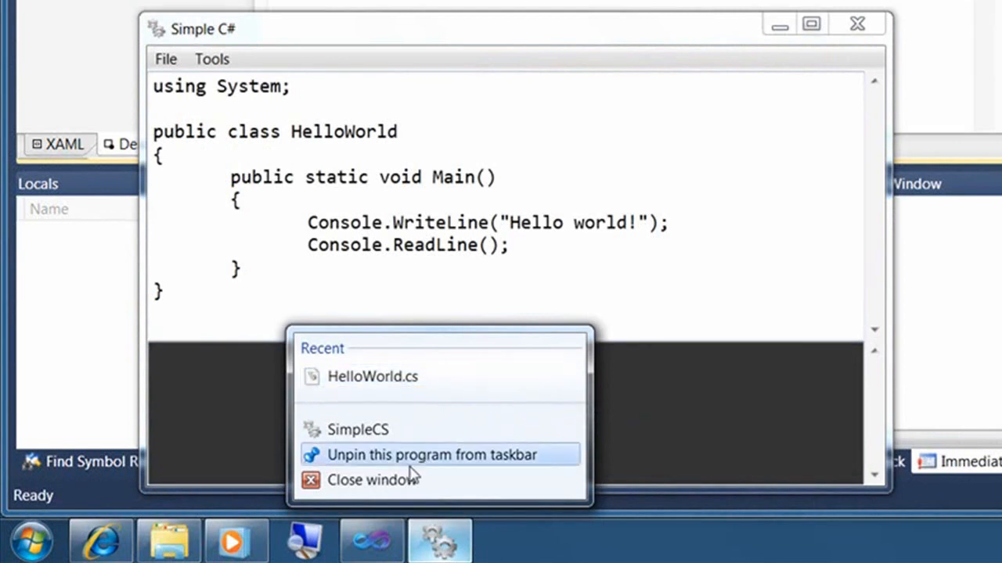
pyautogui.click(372, 480)
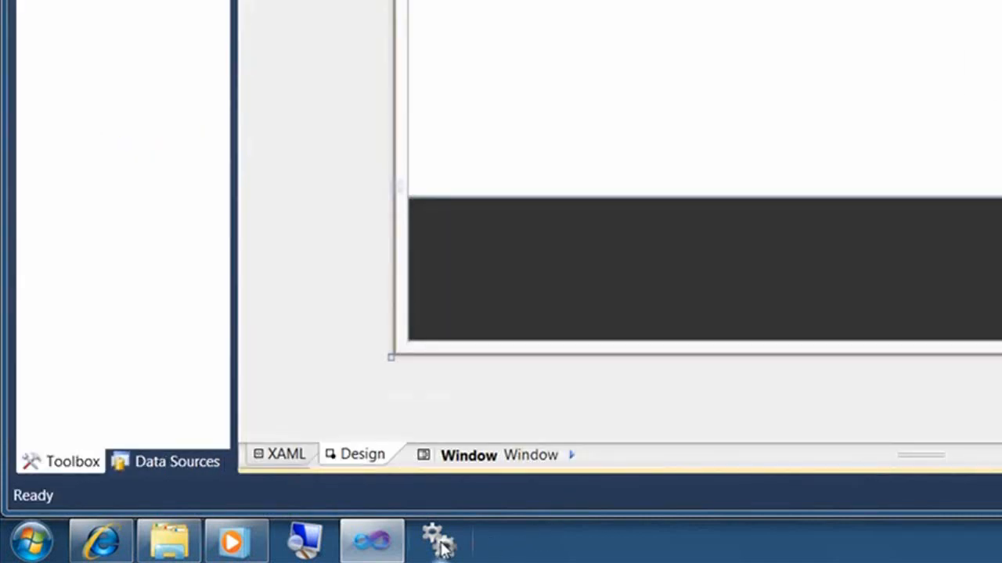
pyautogui.moveTo(450, 412)
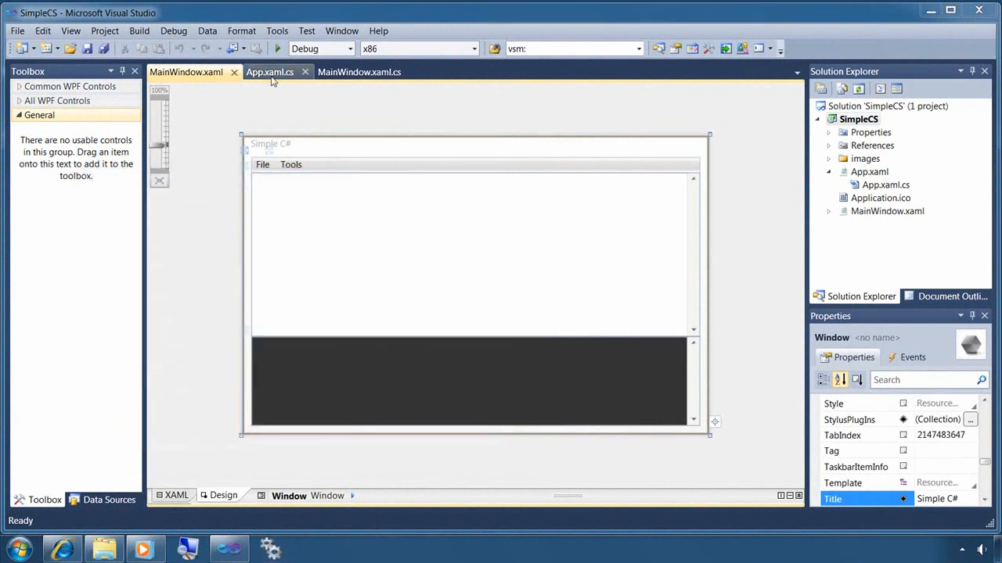
# Change _enableJumpListFunctionality from false to true in App.xaml.cs
pyautogui.click(269, 72)
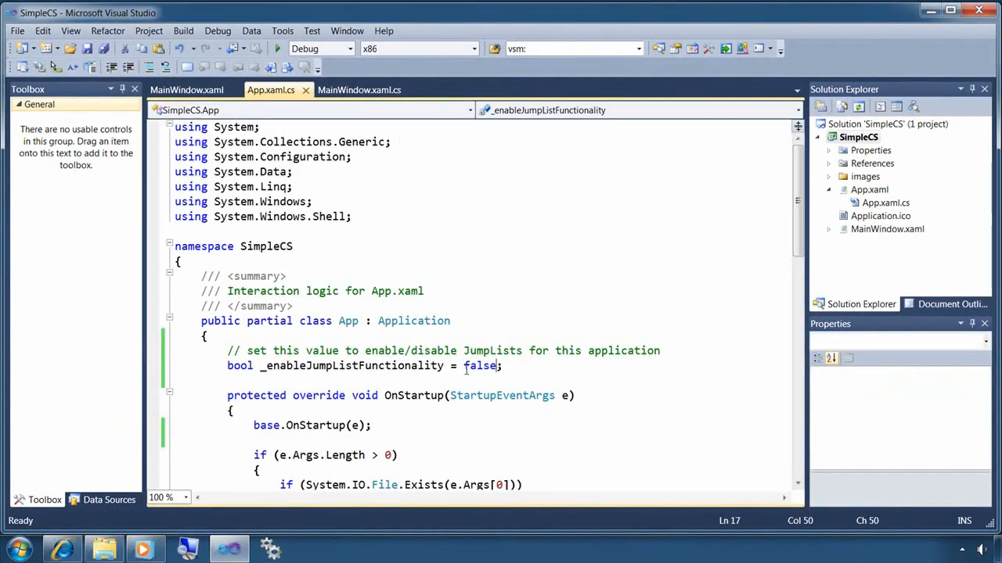
pyautogui.doubleClick(480, 366)
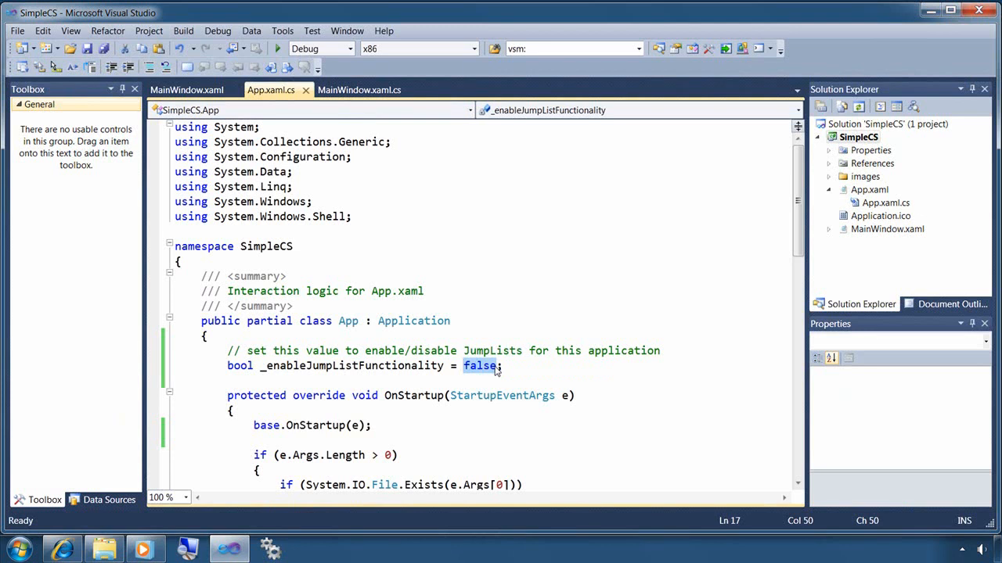
pyautogui.write('true')
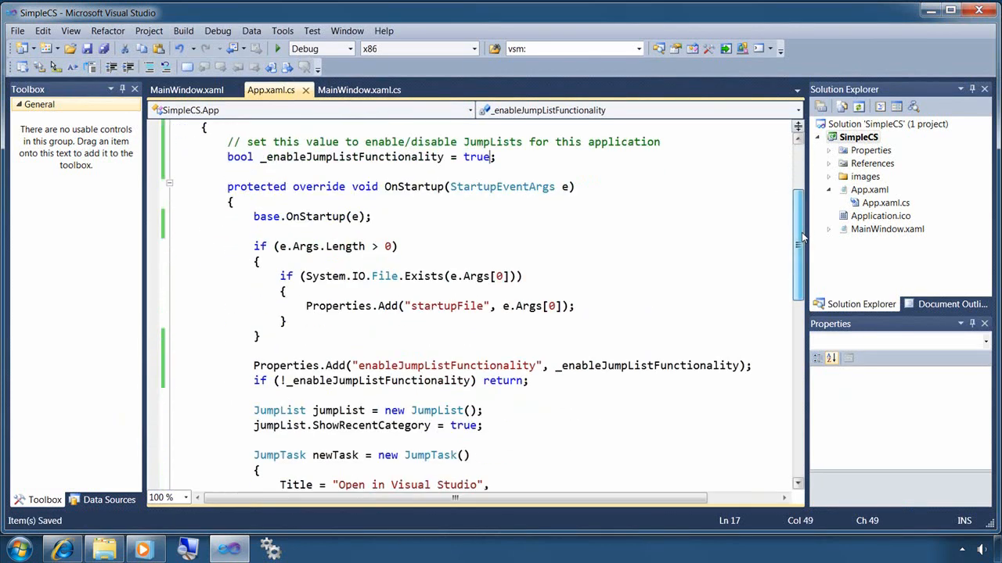
pyautogui.scroll(-3)
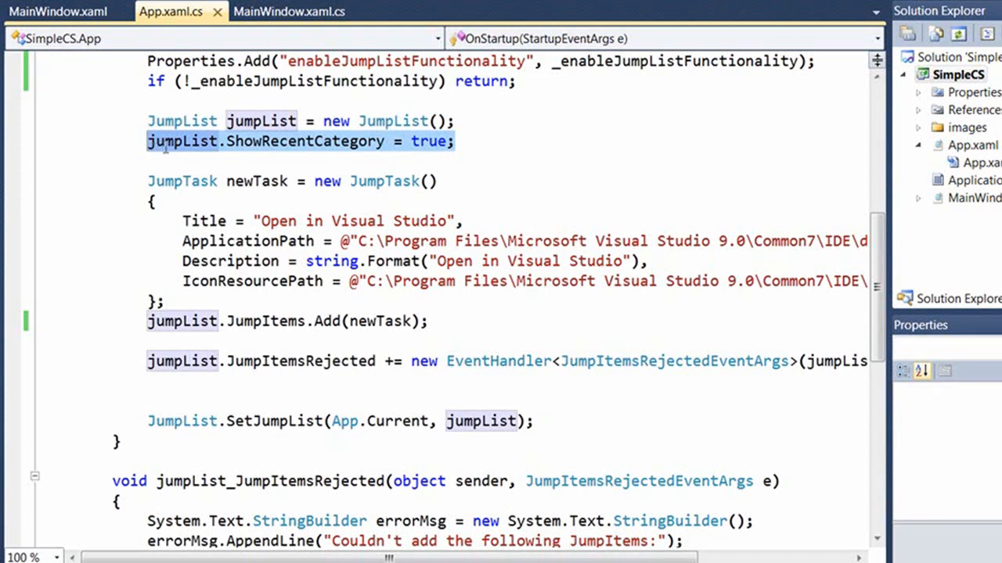
pyautogui.moveTo(430, 188)
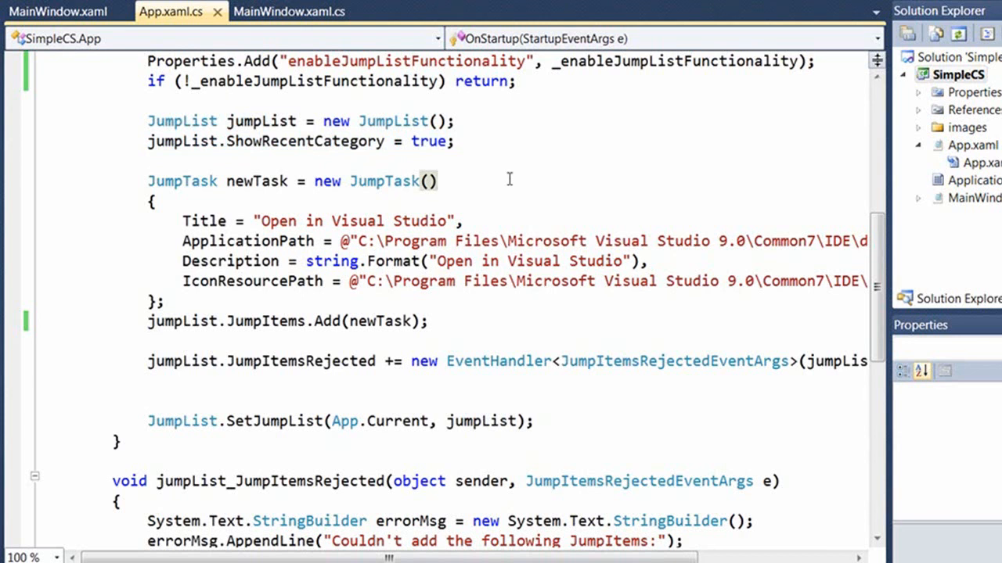
pyautogui.moveTo(466, 183)
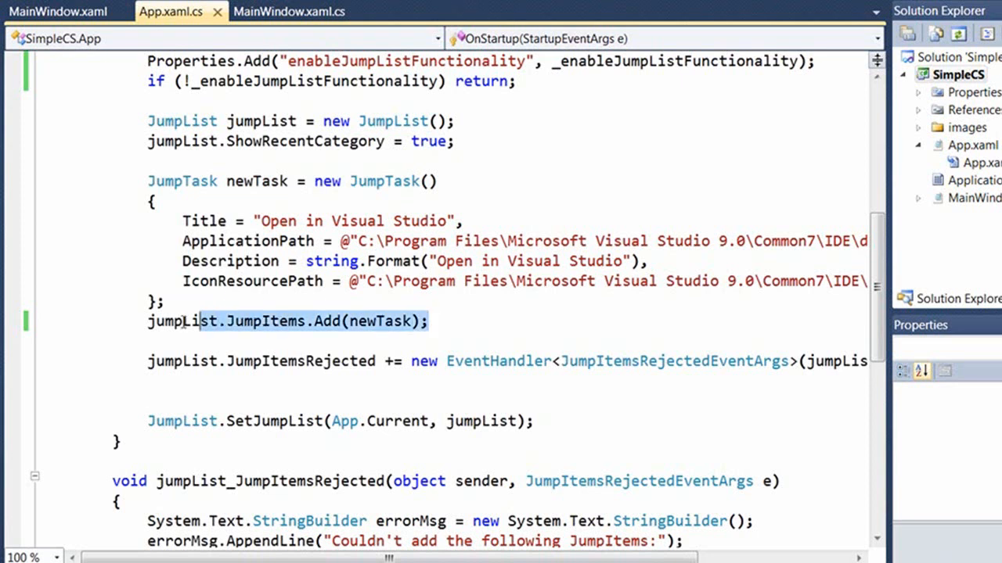
pyautogui.doubleClick(182, 321)
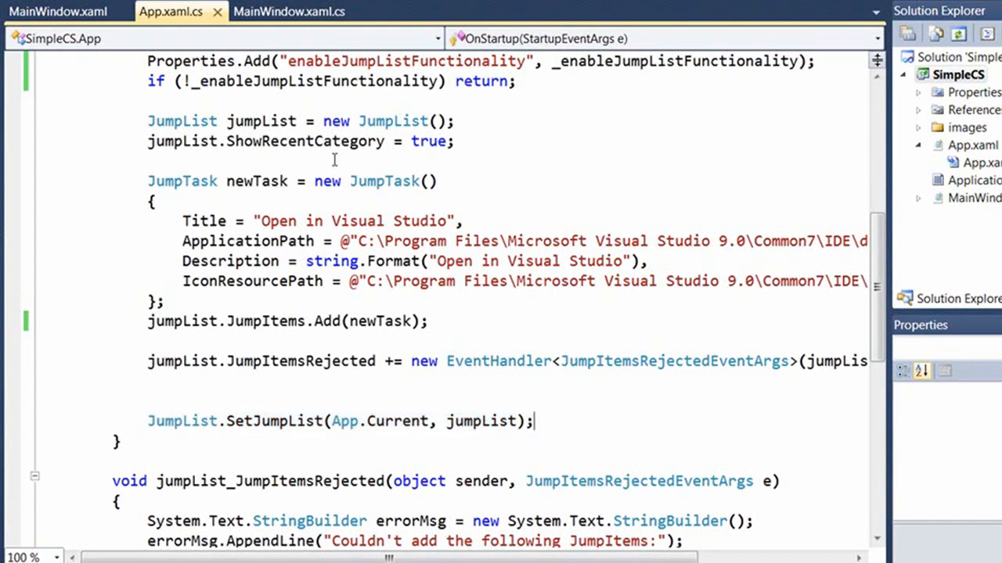
pyautogui.click(290, 11)
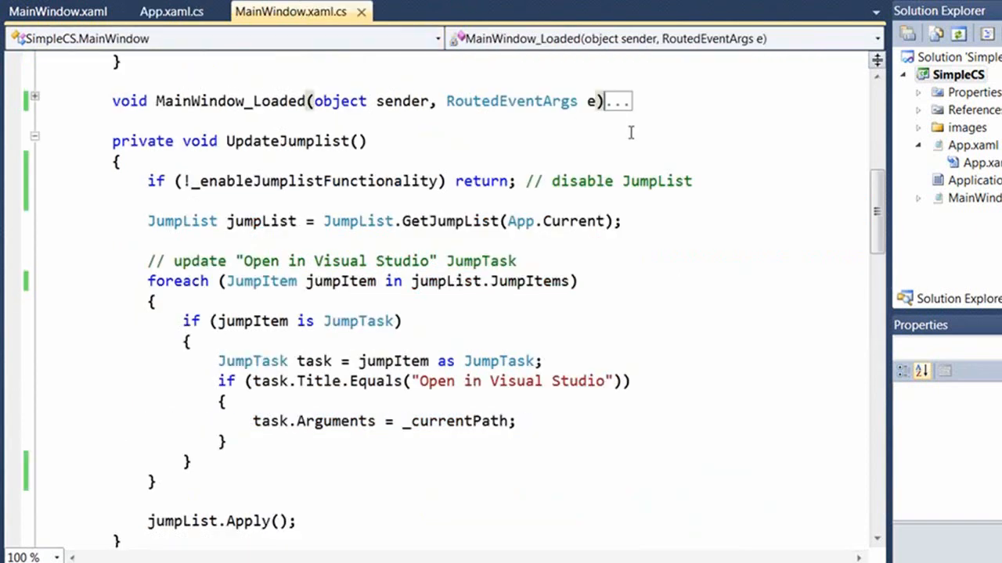
pyautogui.moveTo(691, 227)
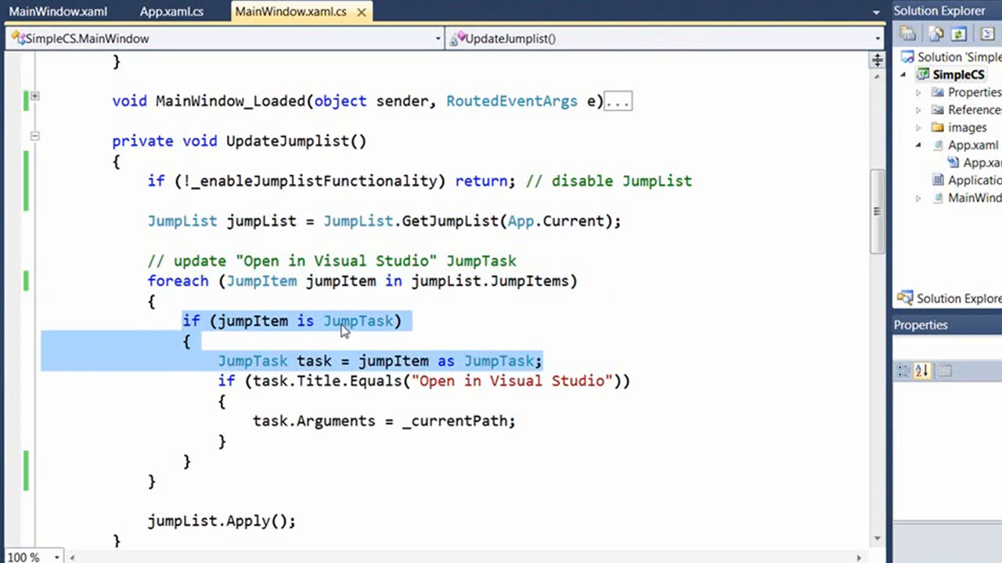
pyautogui.click(512, 421)
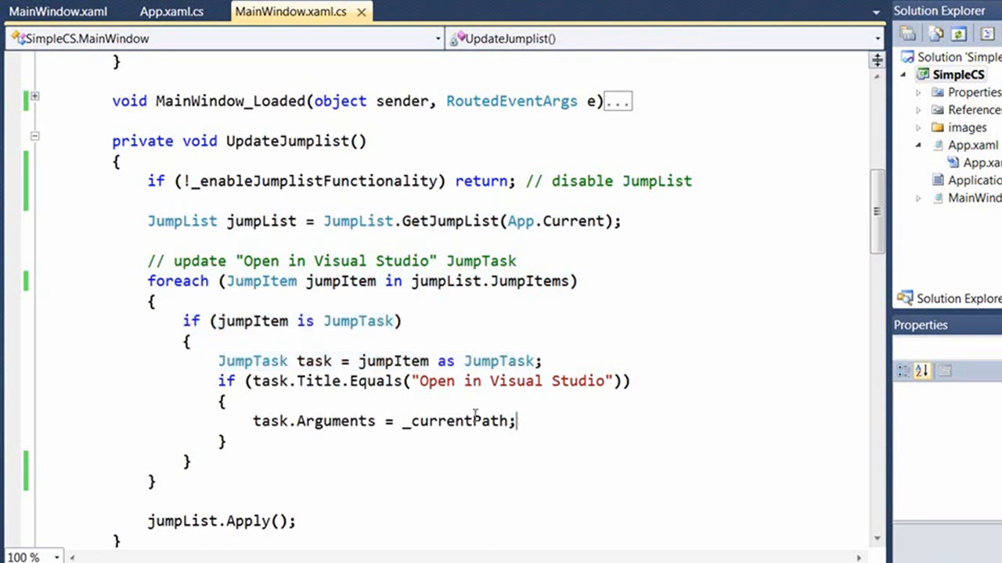
pyautogui.tripleClick(383, 421)
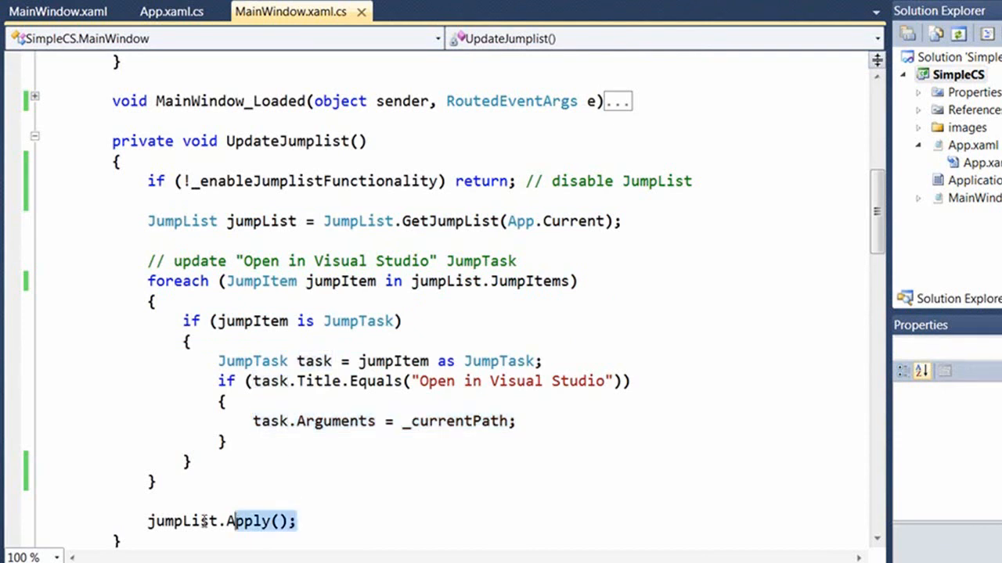
pyautogui.doubleClick(182, 521)
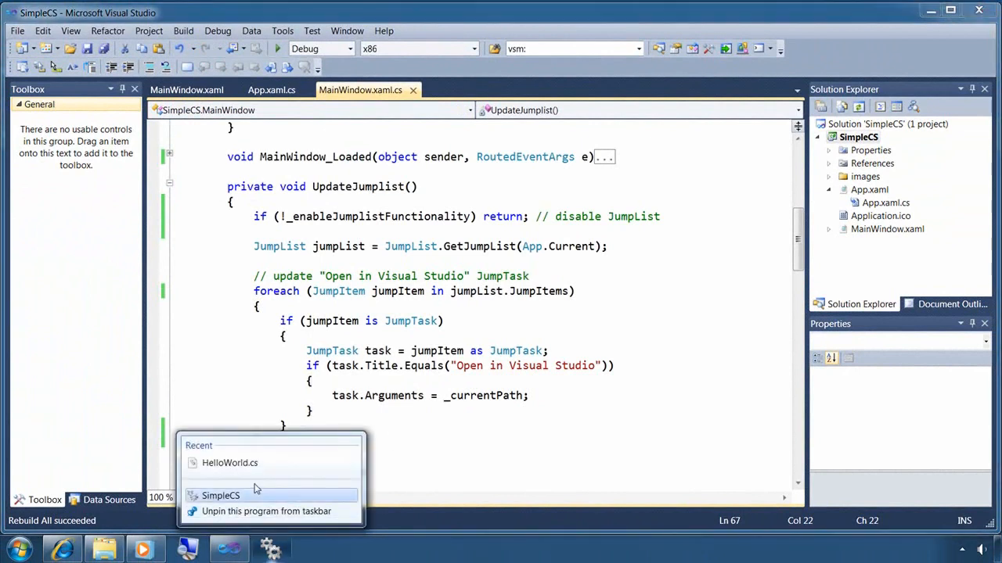
# Start SimpleCS from its jump list, which now includes the 'Open in Visual Studio' task
pyautogui.click(230, 463)
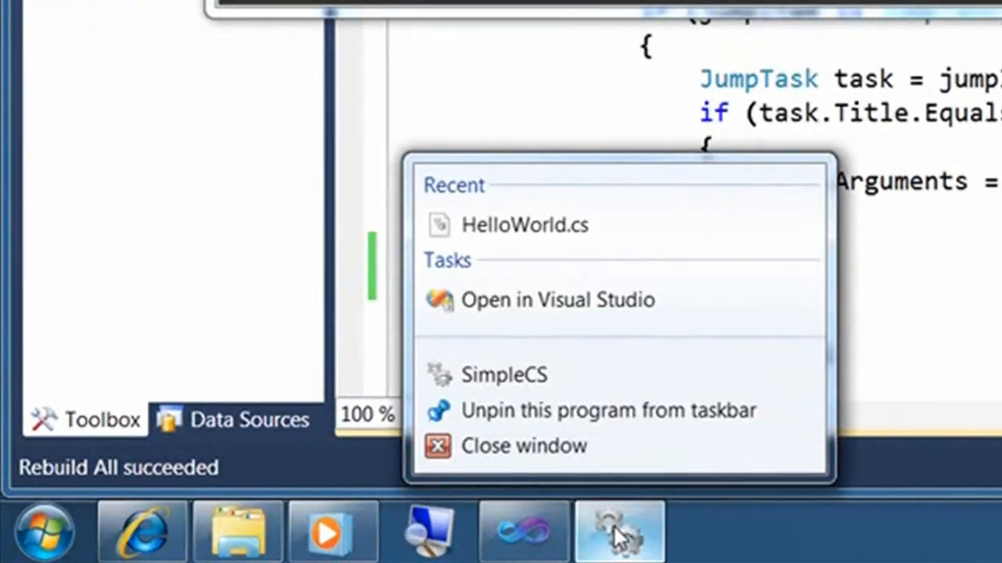
pyautogui.moveTo(689, 305)
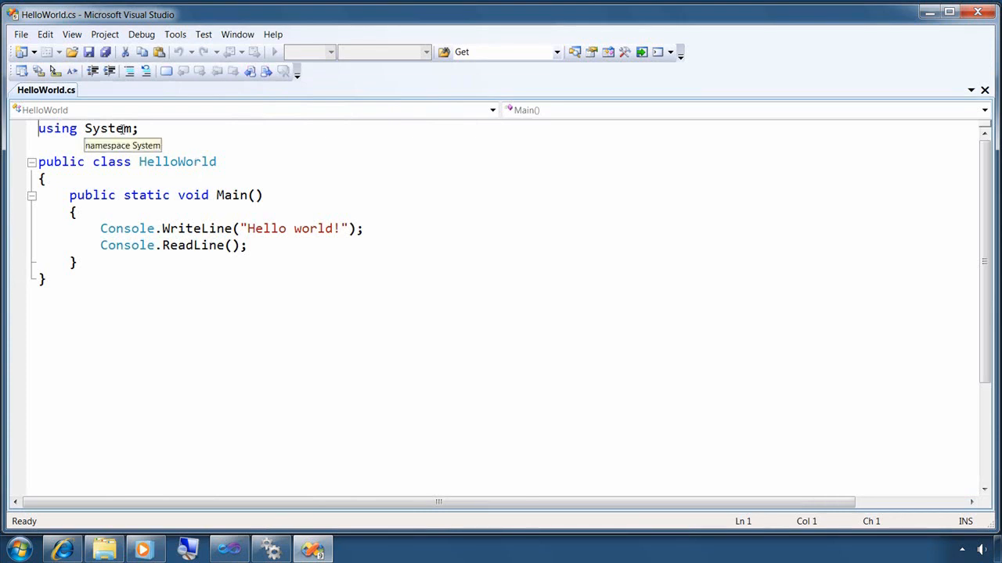
pyautogui.moveTo(949, 13)
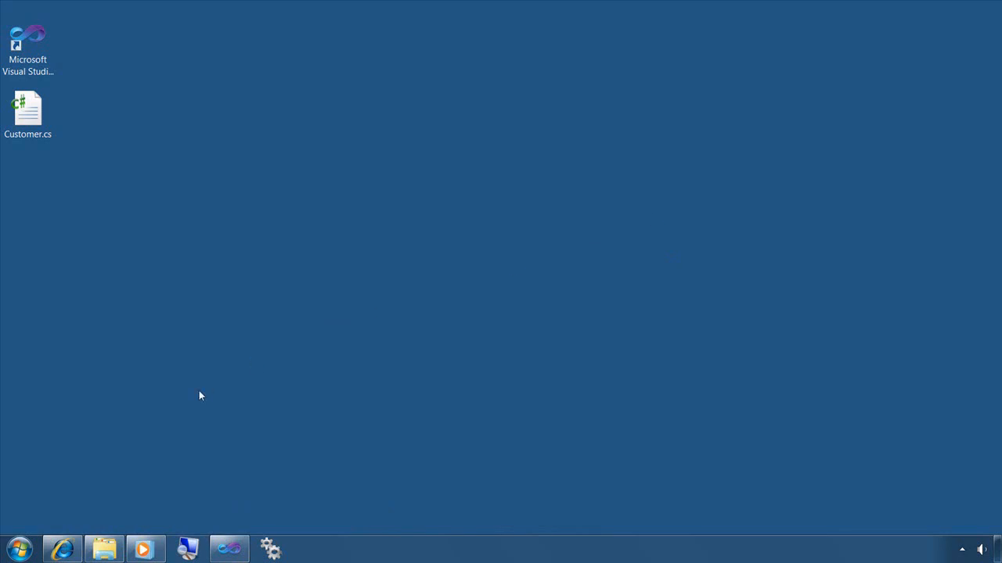
pyautogui.moveTo(190, 427)
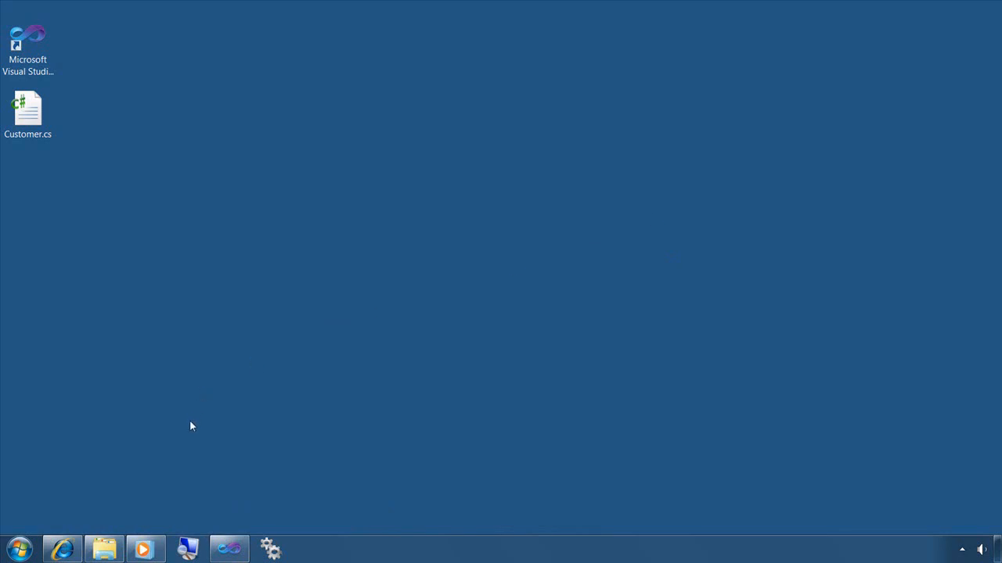
pyautogui.moveTo(338, 554)
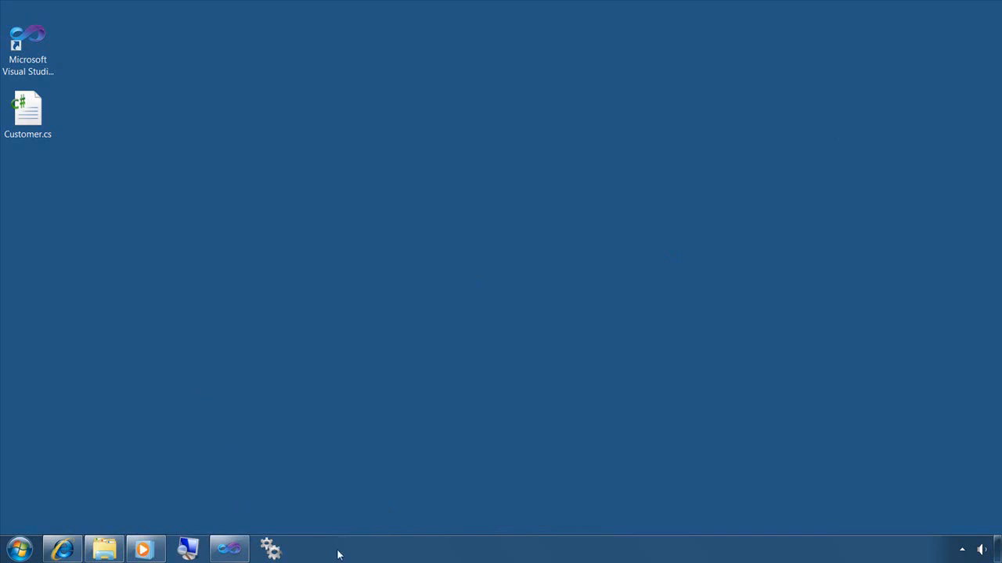
# Toggle 'Store and display recently opened items' off and back on in taskbar properties
pyautogui.click(392, 543)
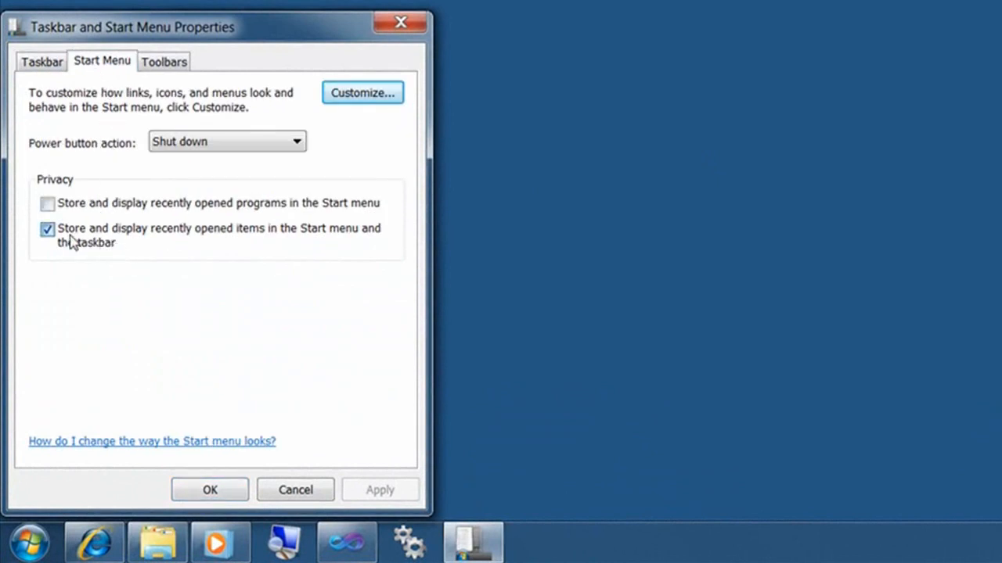
pyautogui.click(47, 228)
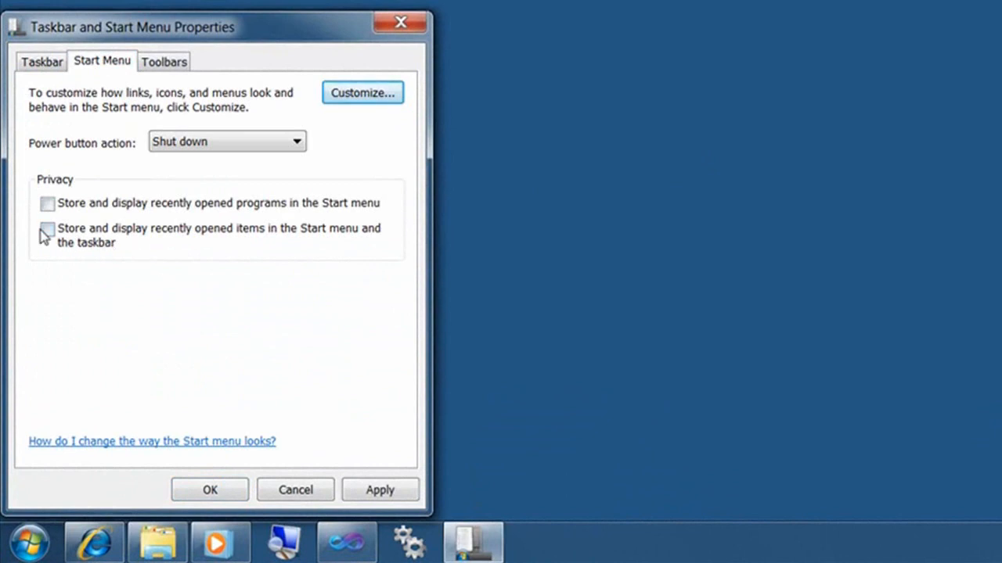
pyautogui.click(47, 227)
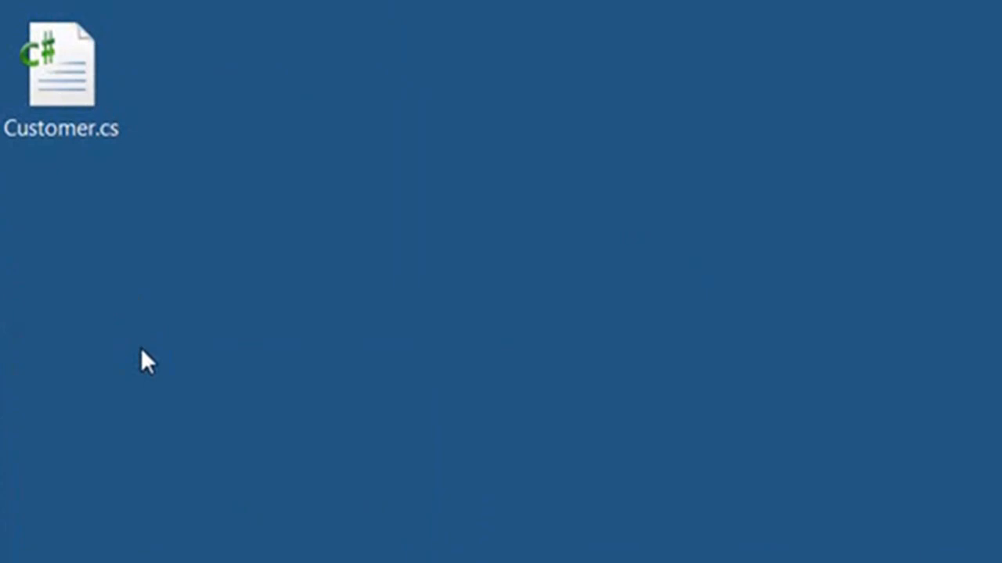
# Make SimpleCS the default program for Customer.cs via Open with > Choose default program
pyautogui.rightClick(61, 67)
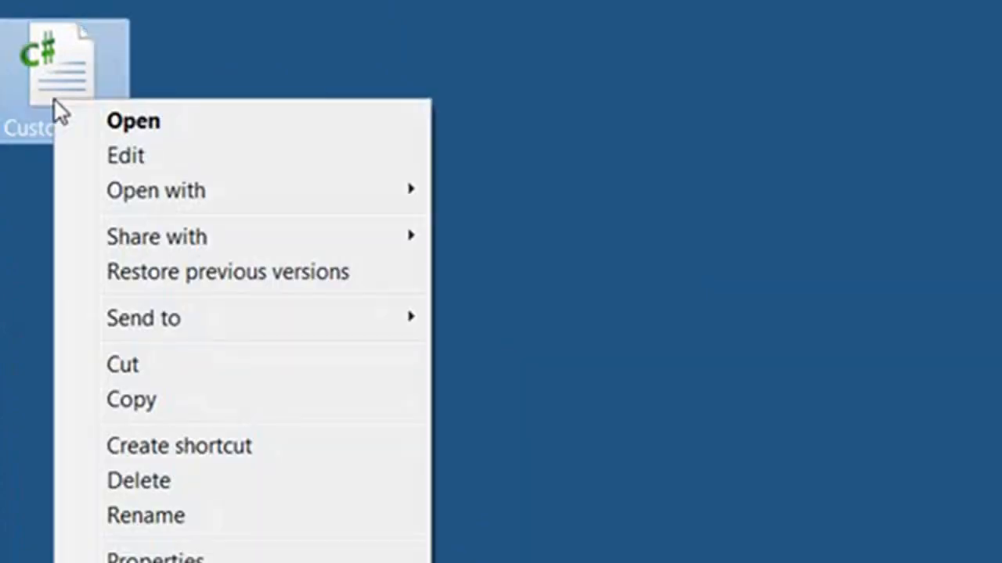
pyautogui.click(155, 189)
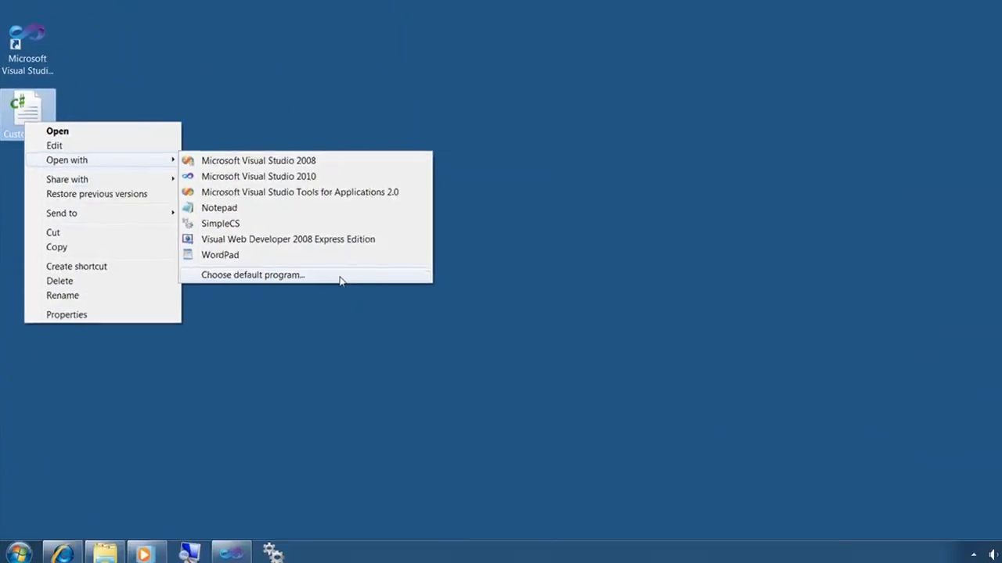
pyautogui.click(253, 274)
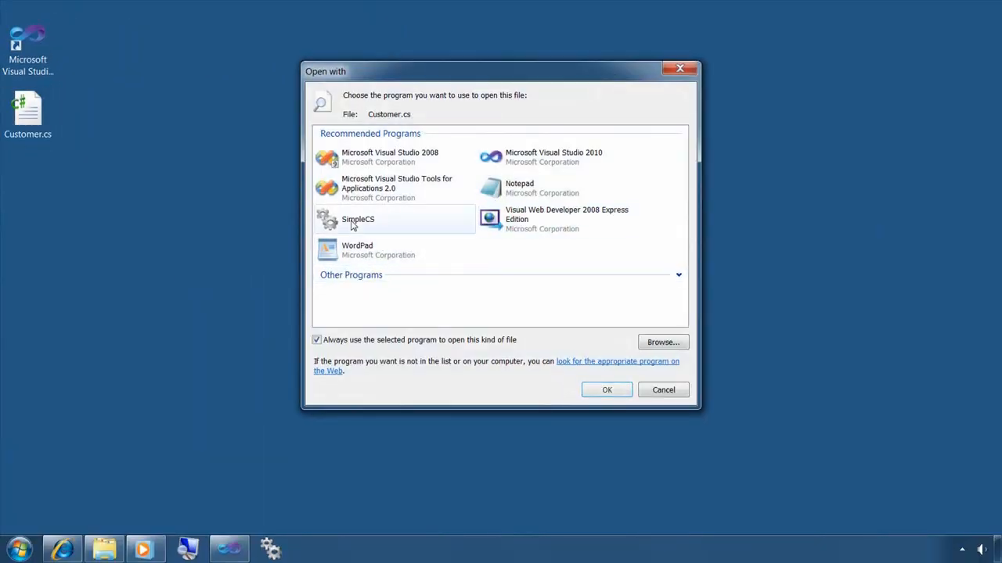
pyautogui.click(358, 219)
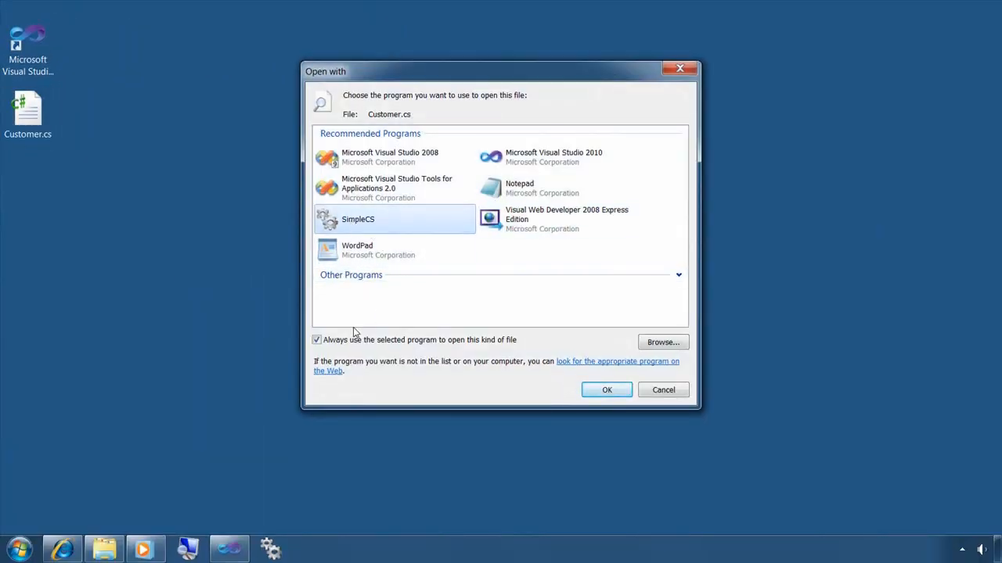
pyautogui.click(317, 340)
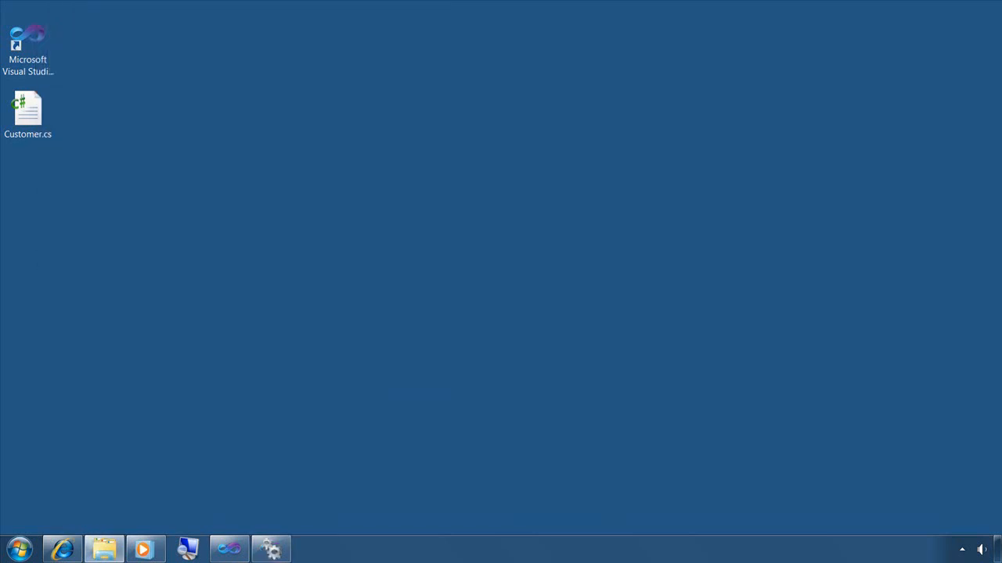
# Open Customer.cs with SimpleCS, then browse the project folder to SimpleCS.vshost.exe
pyautogui.doubleClick(28, 39)
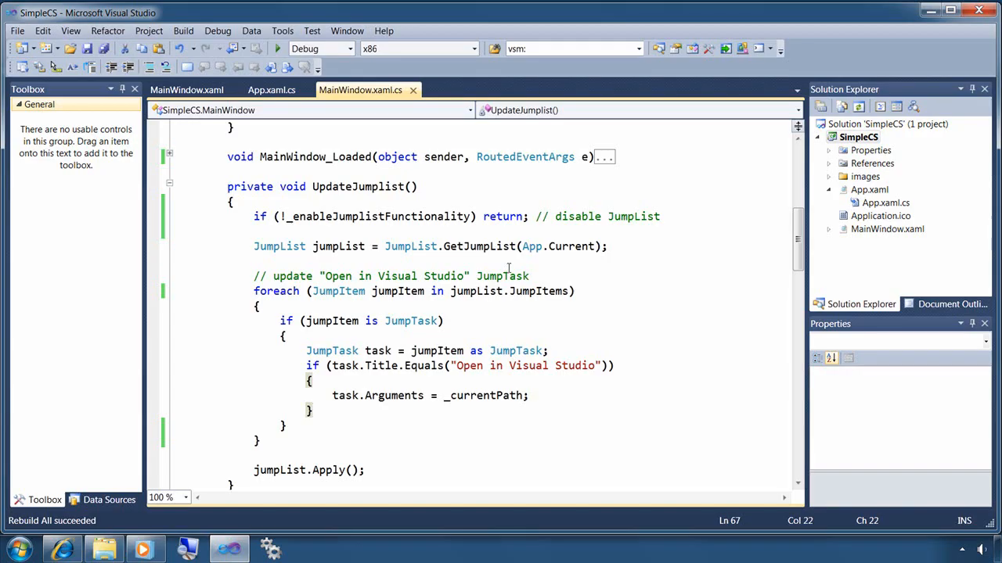
pyautogui.rightClick(858, 137)
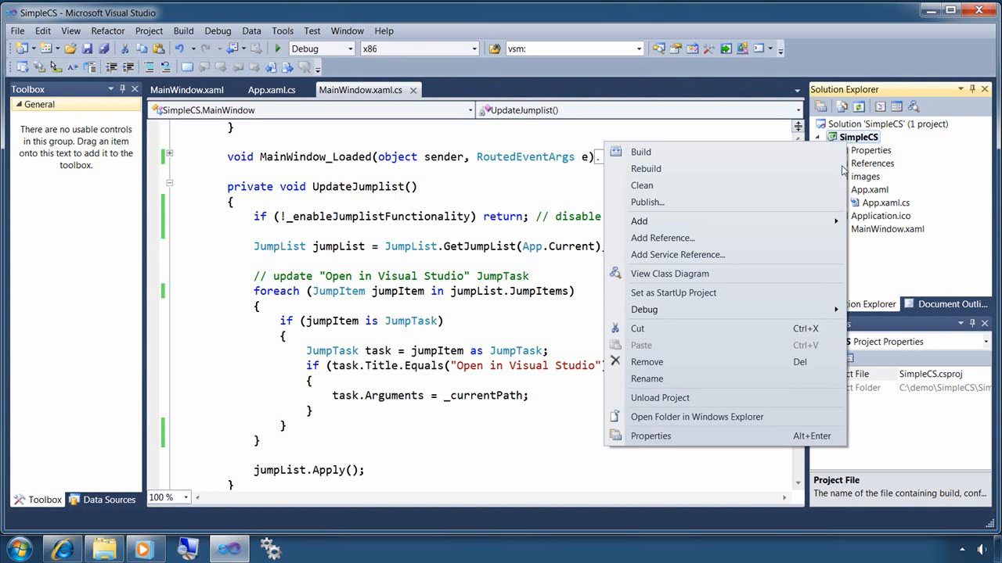
pyautogui.click(696, 417)
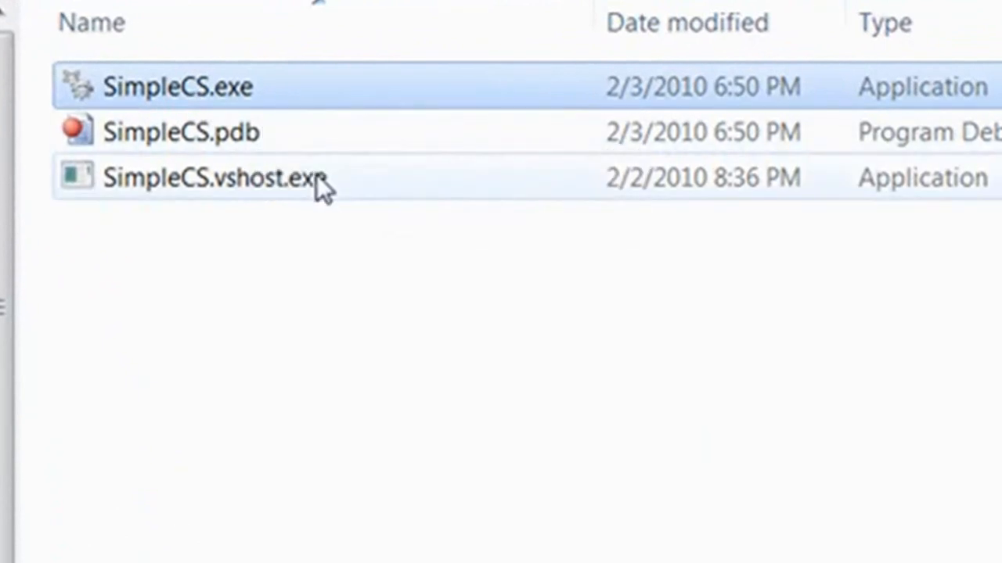
pyautogui.click(211, 178)
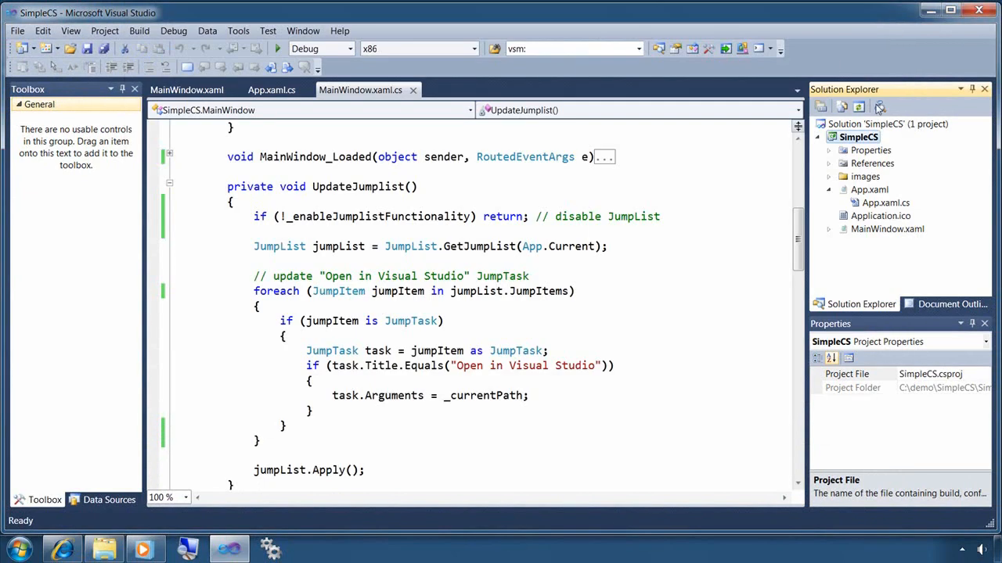
# Open SimpleCS project properties, then view the jump list listing Customer.cs and HelloWorld.cs
pyautogui.rightClick(859, 136)
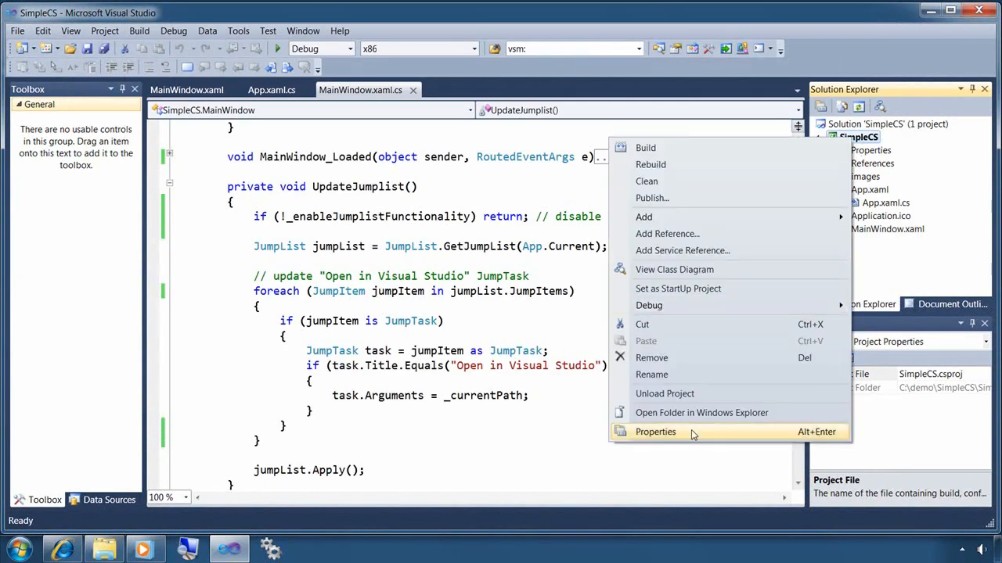
pyautogui.click(655, 432)
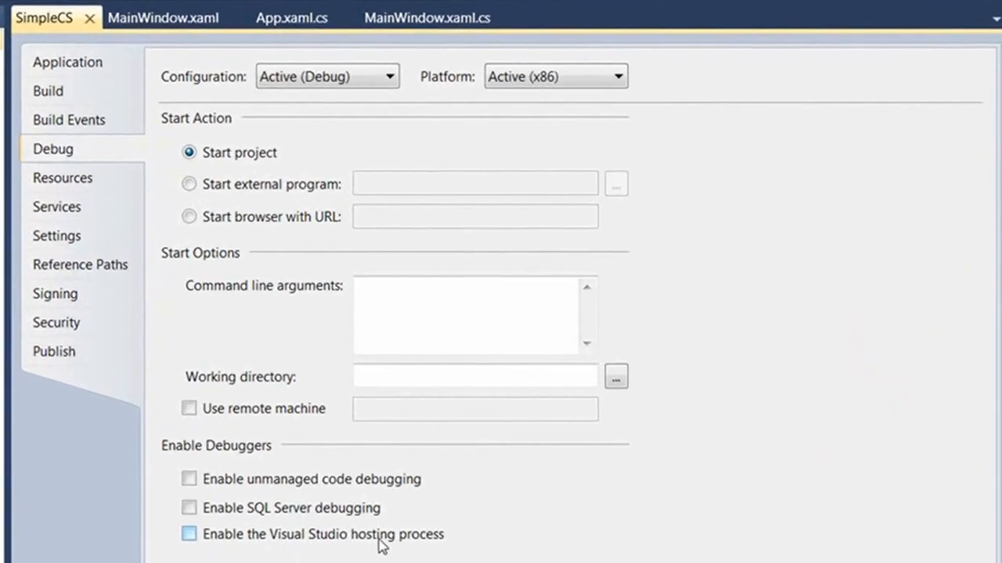
pyautogui.moveTo(442, 546)
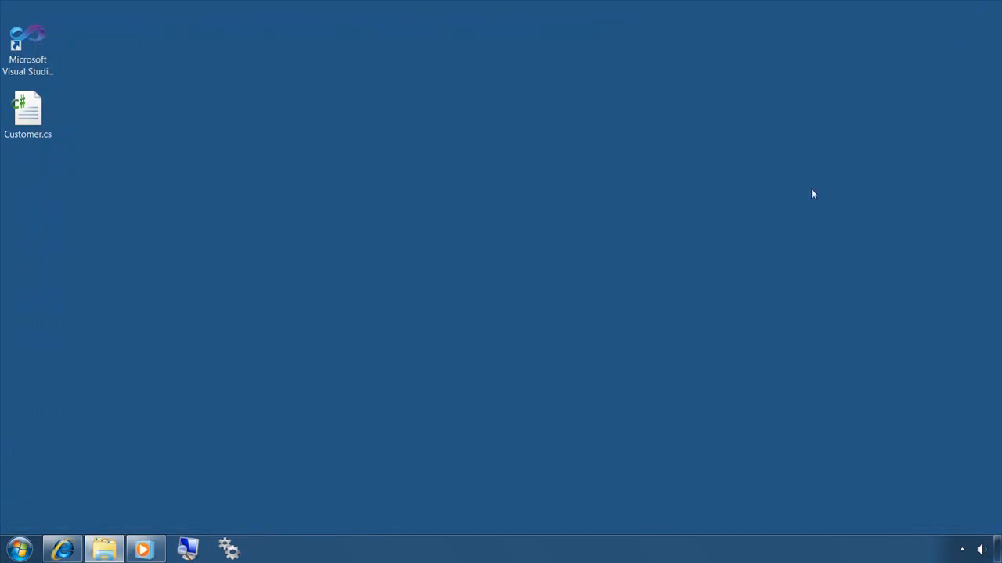
pyautogui.rightClick(229, 548)
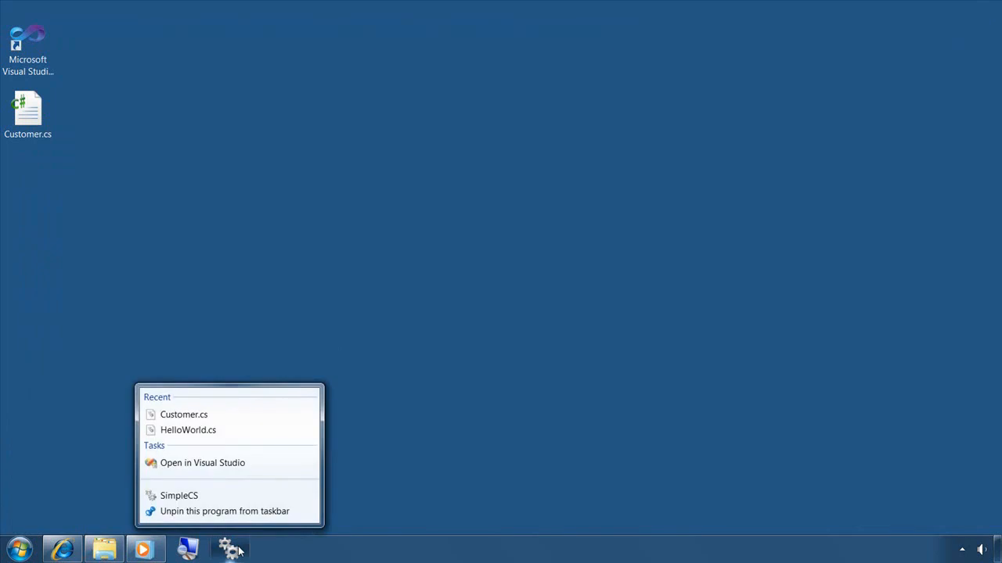